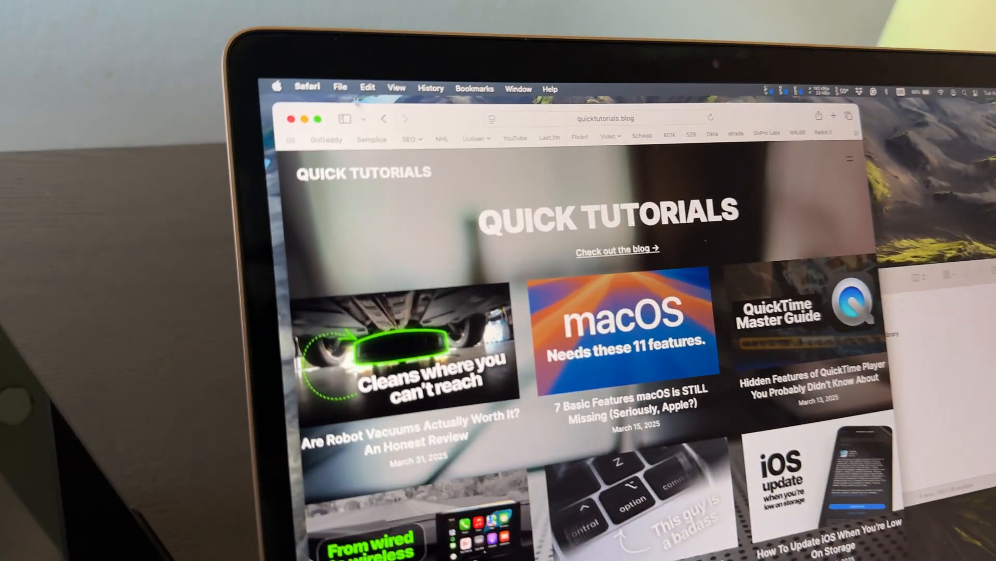
Use the green full-screen button's menu to move the Quick Tutorials Safari window to the iPad
{"action": "left_click", "coordinate": [301, 149]}
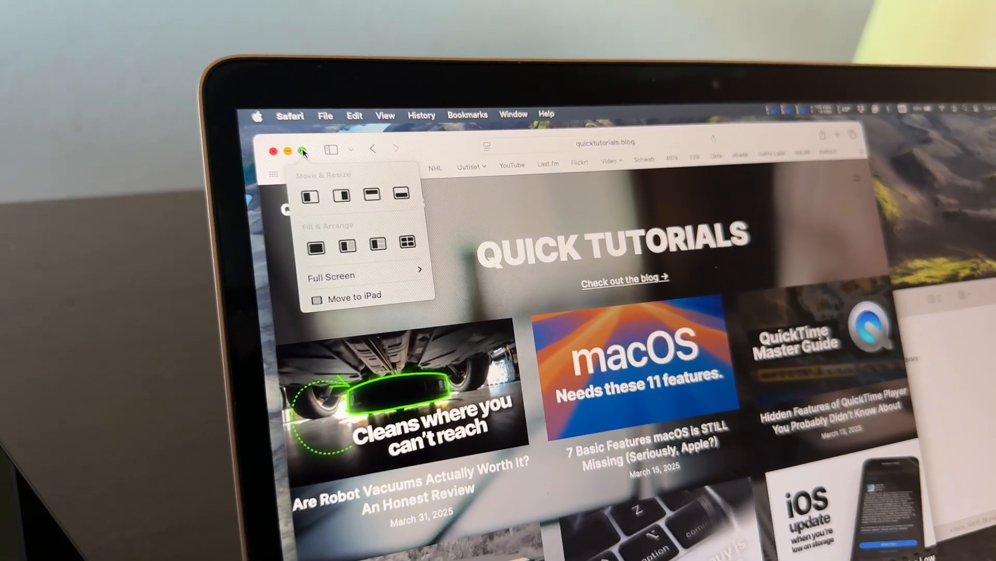
{"action": "mouse_move", "coordinate": [372, 293]}
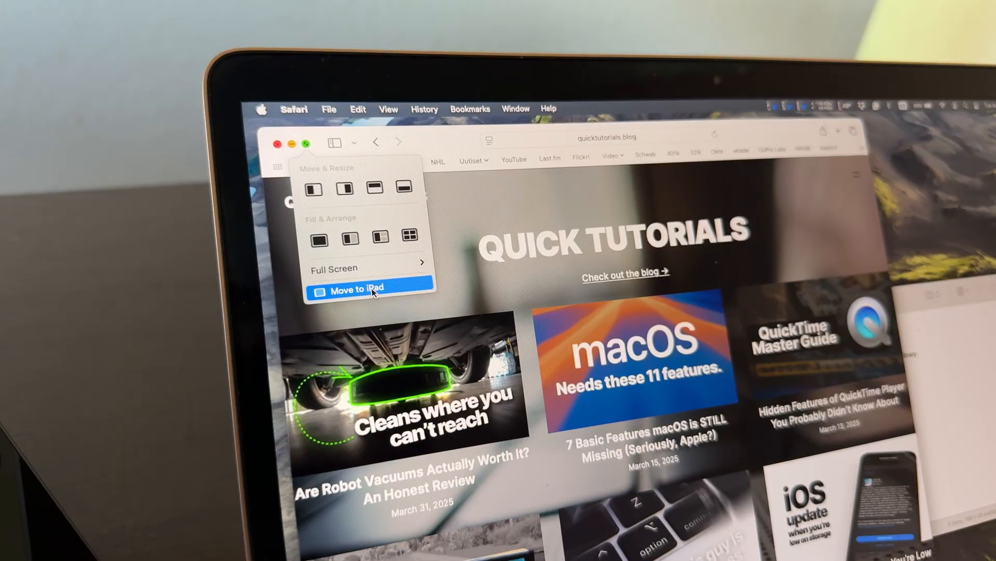
{"action": "left_click", "coordinate": [370, 287]}
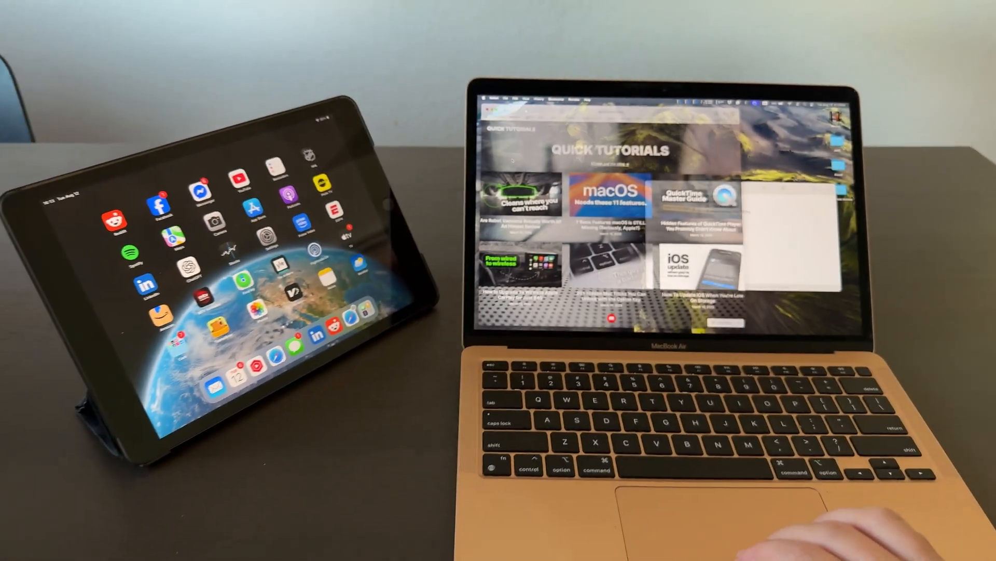